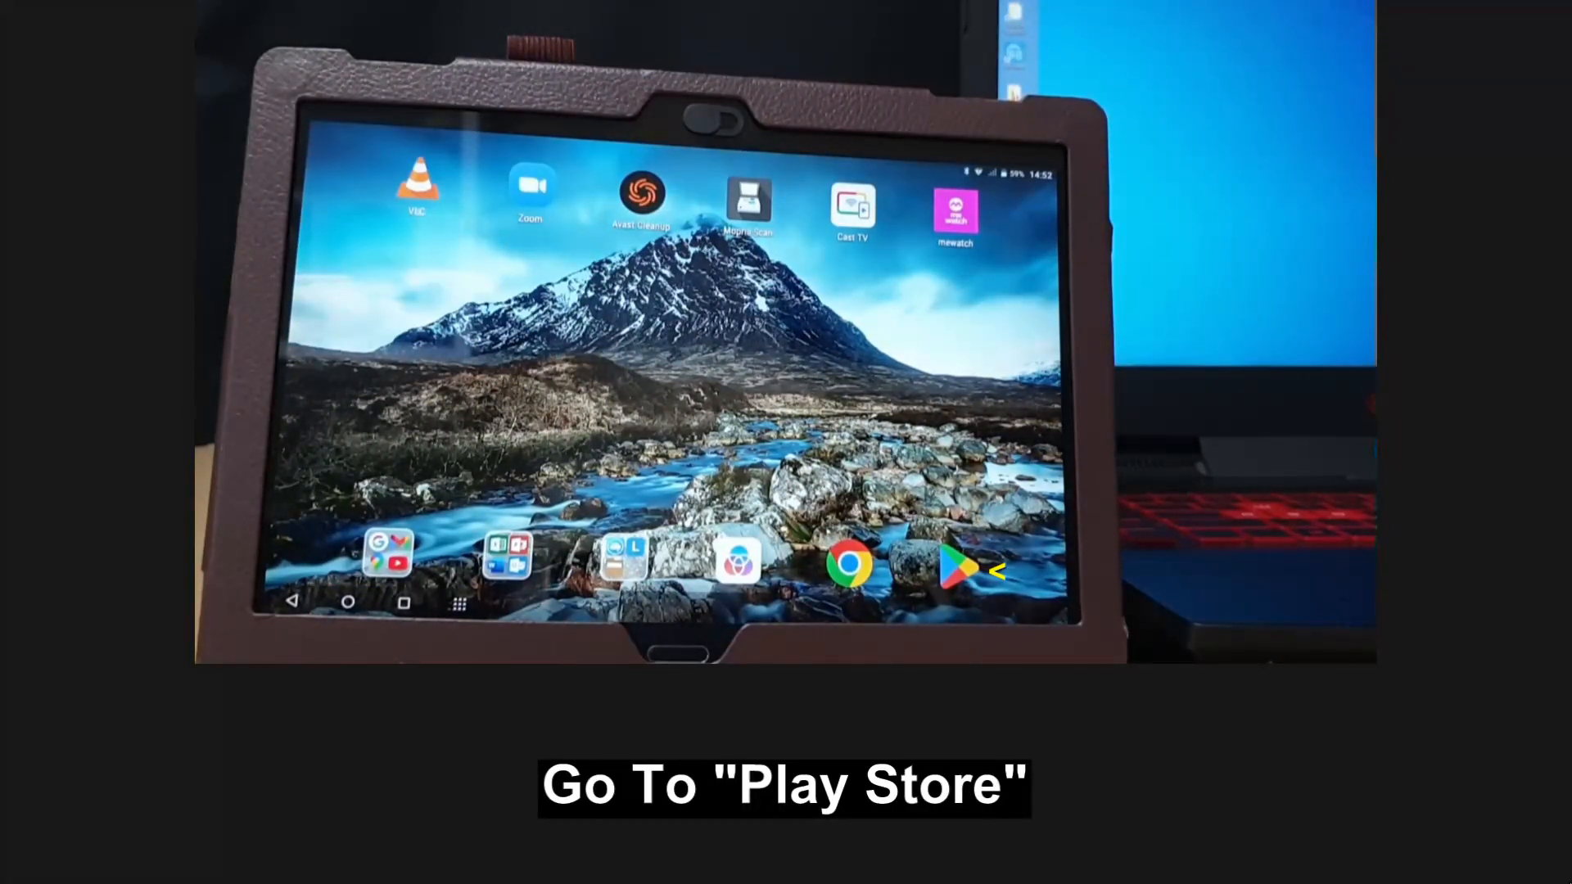
# Search the Play Store for 'spacedesk' and install spacedesk – display monitor
pyautogui.click(956, 566)
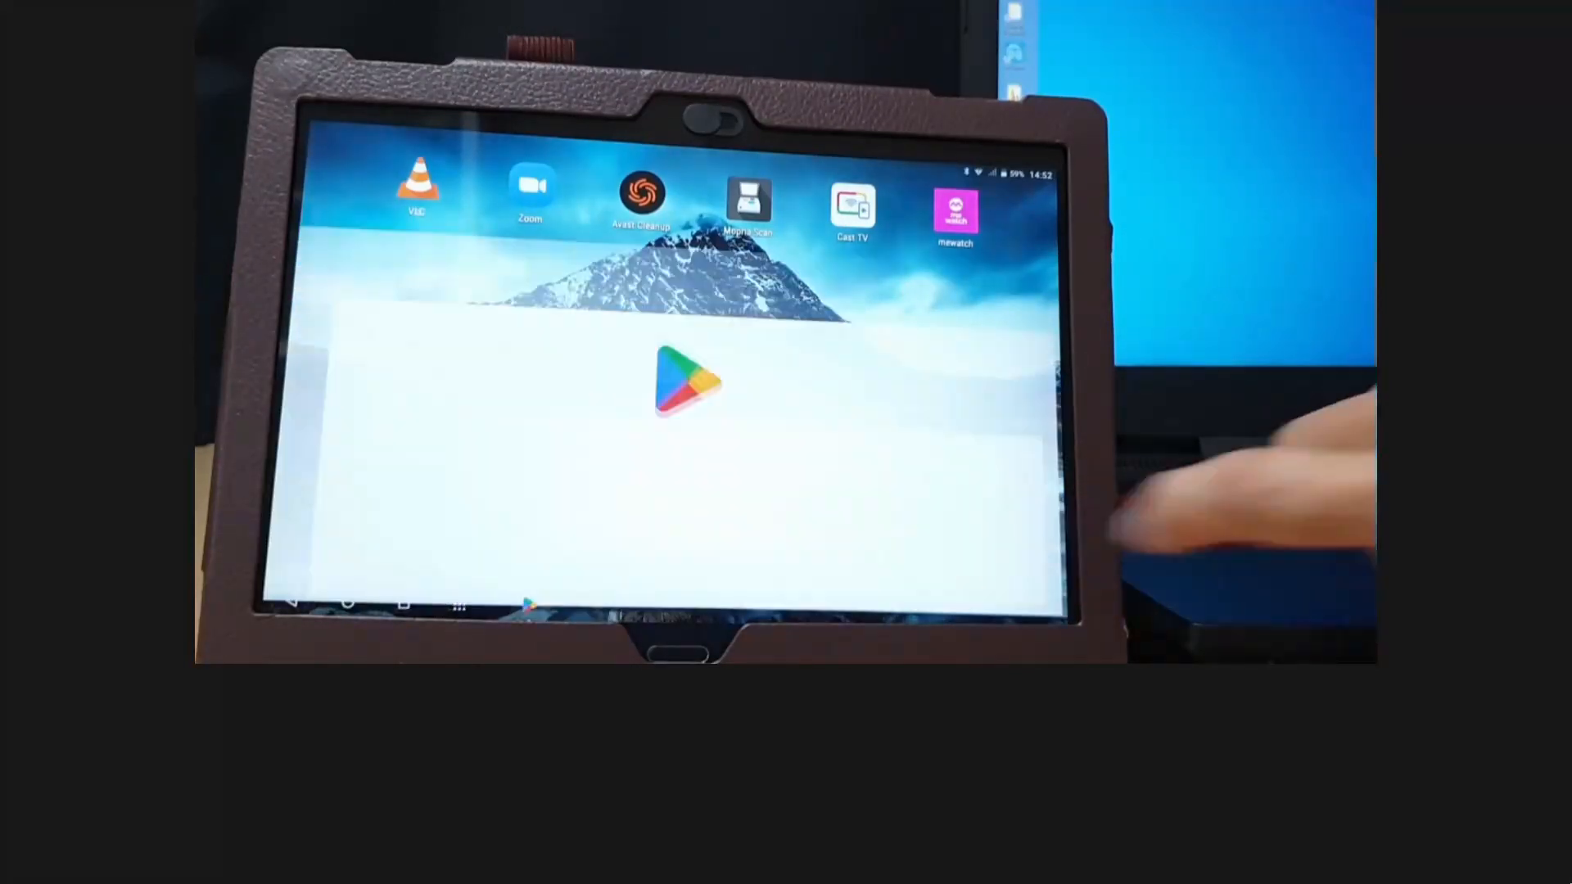
pyautogui.click(675, 386)
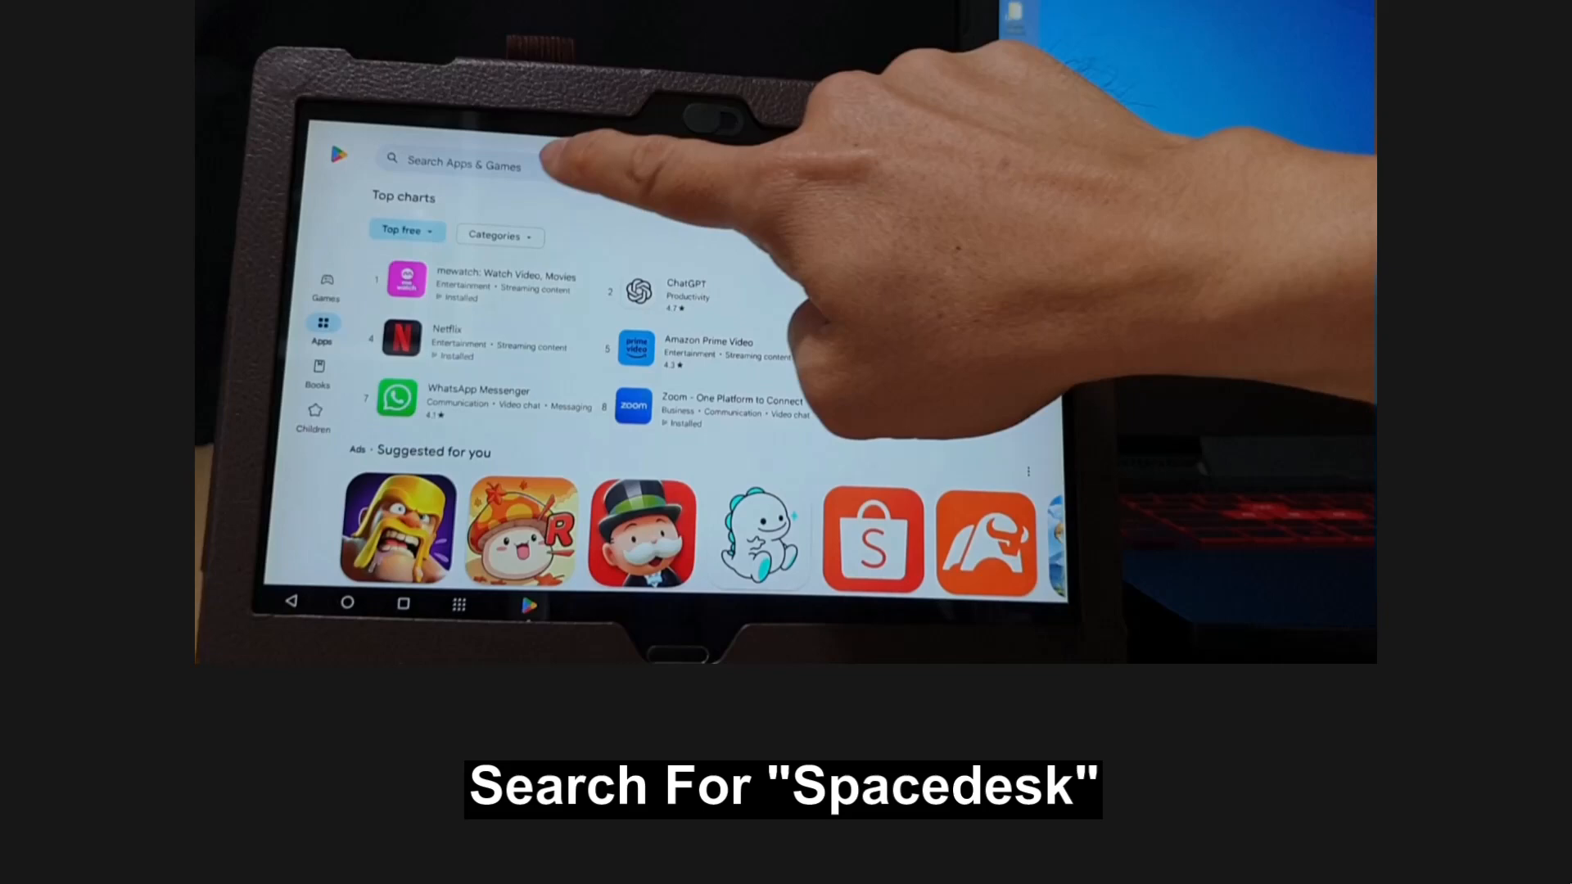
pyautogui.write('spacedesk')
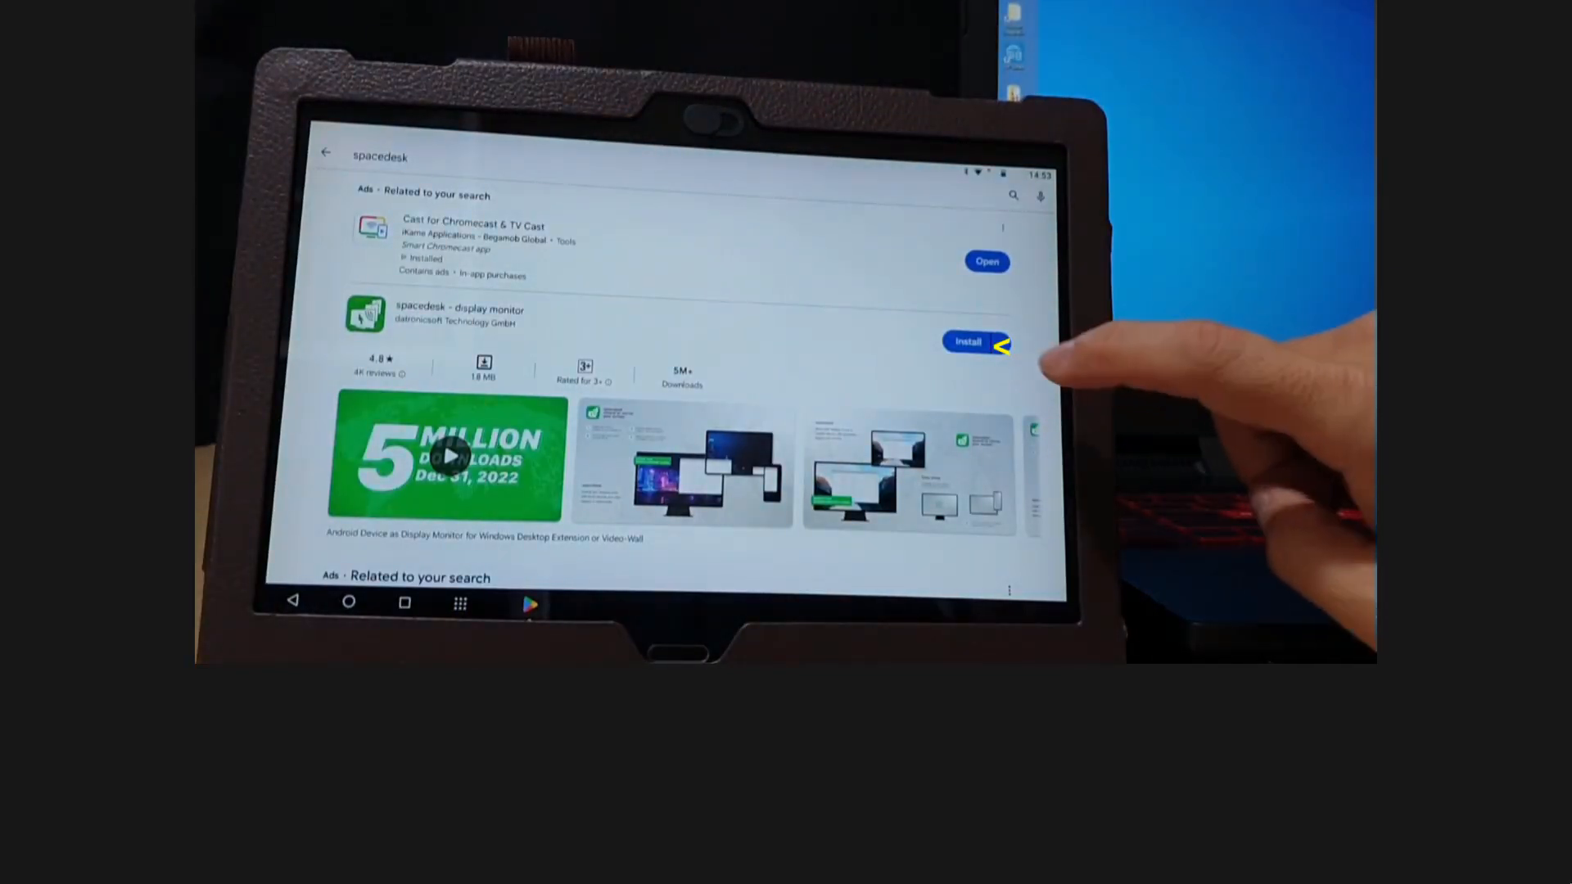
pyautogui.click(965, 343)
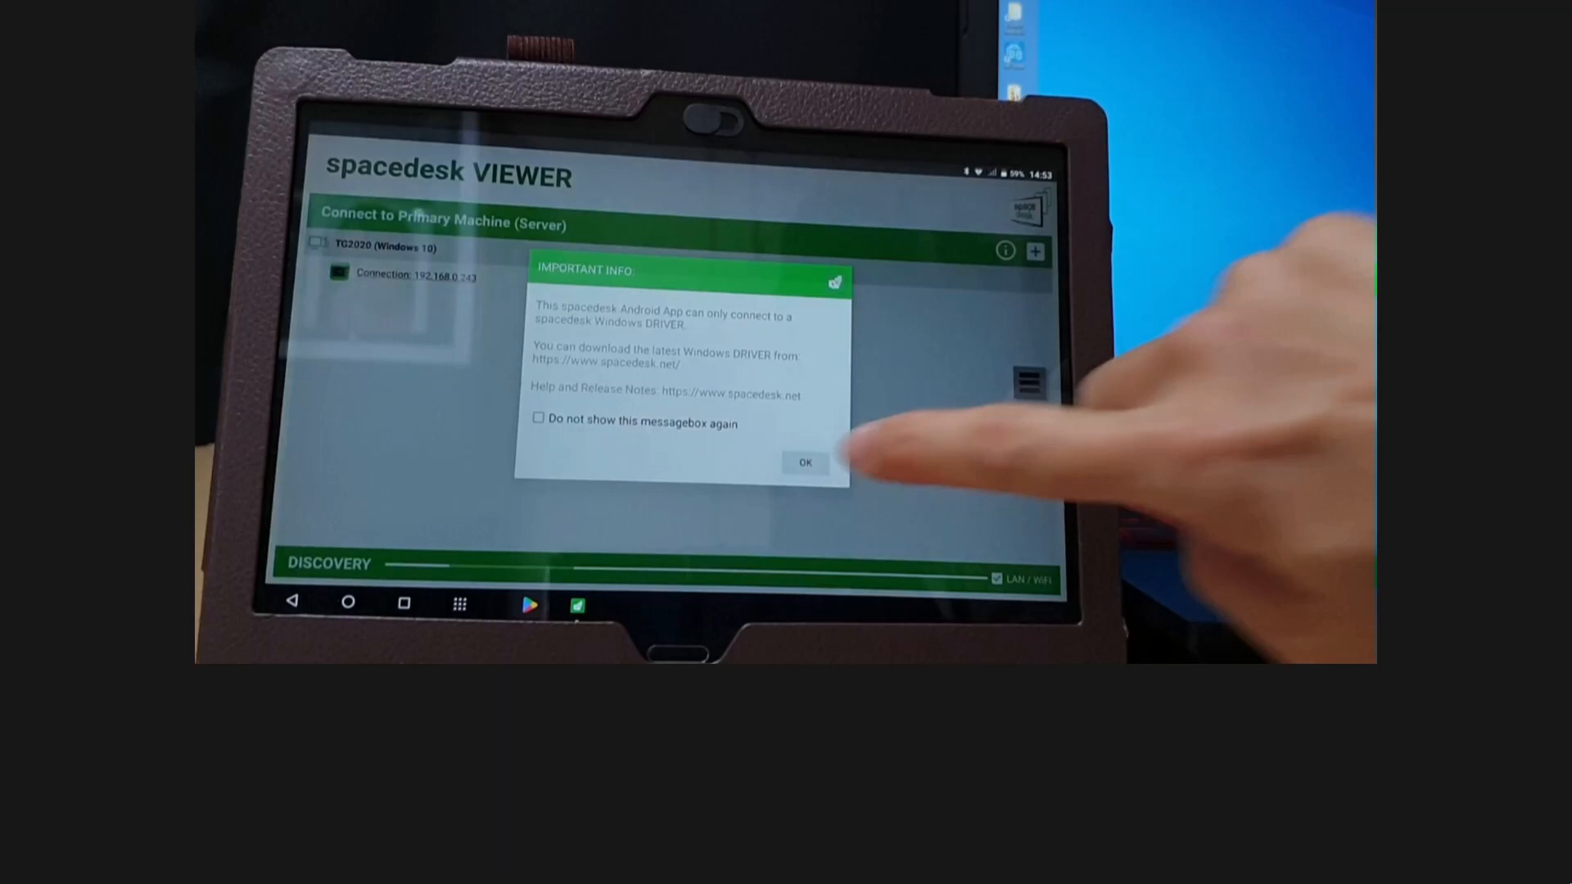
# Dismiss the Important Info notice about the spacedesk Windows driver
pyautogui.click(804, 461)
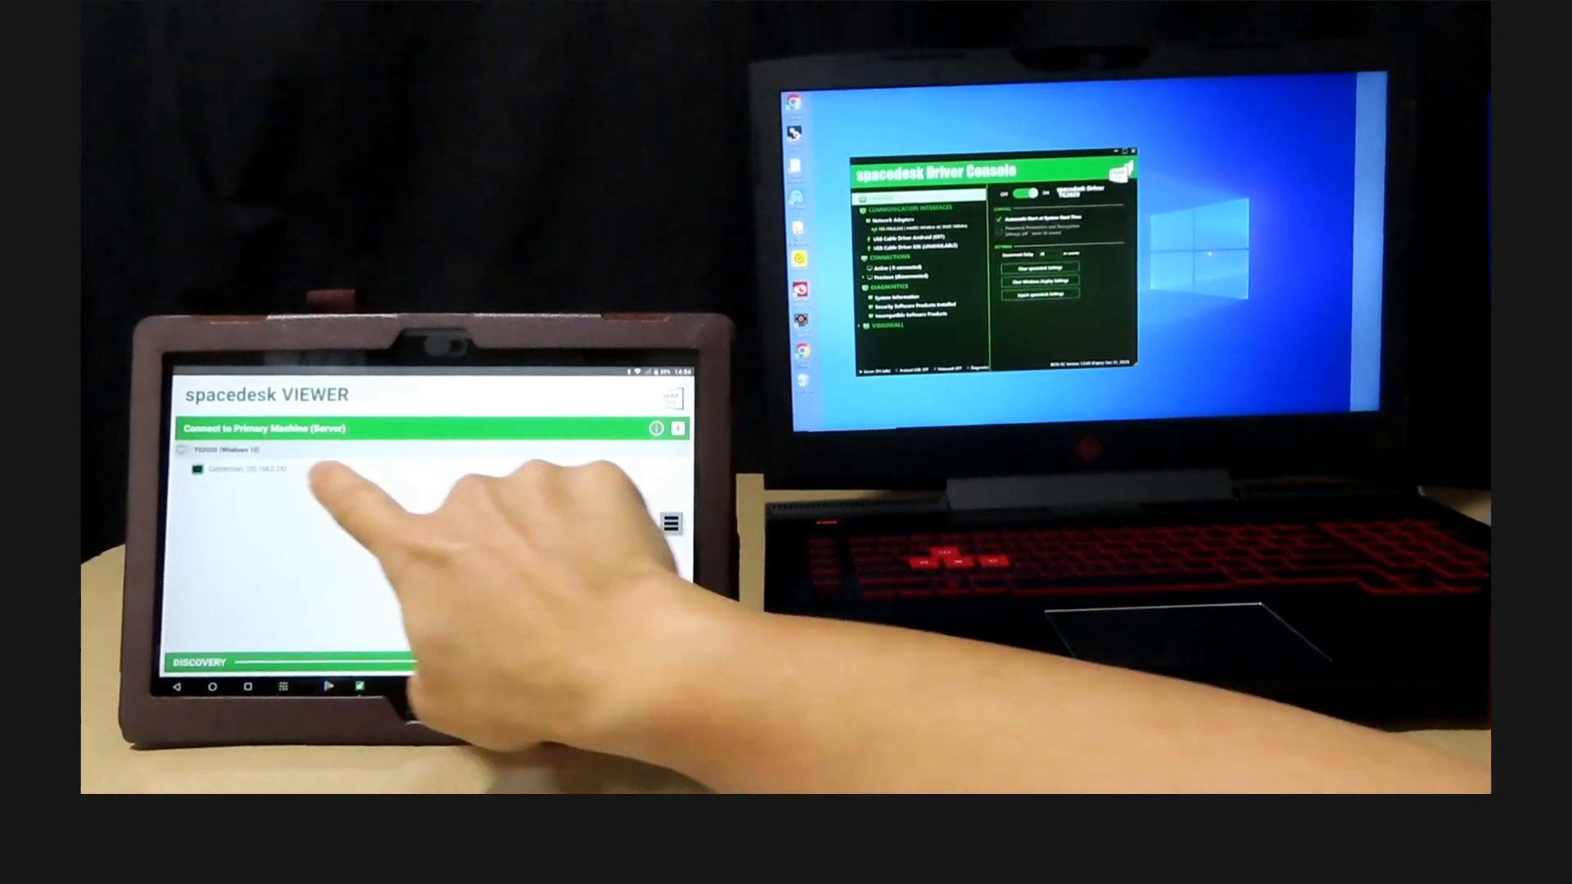
pyautogui.click(246, 469)
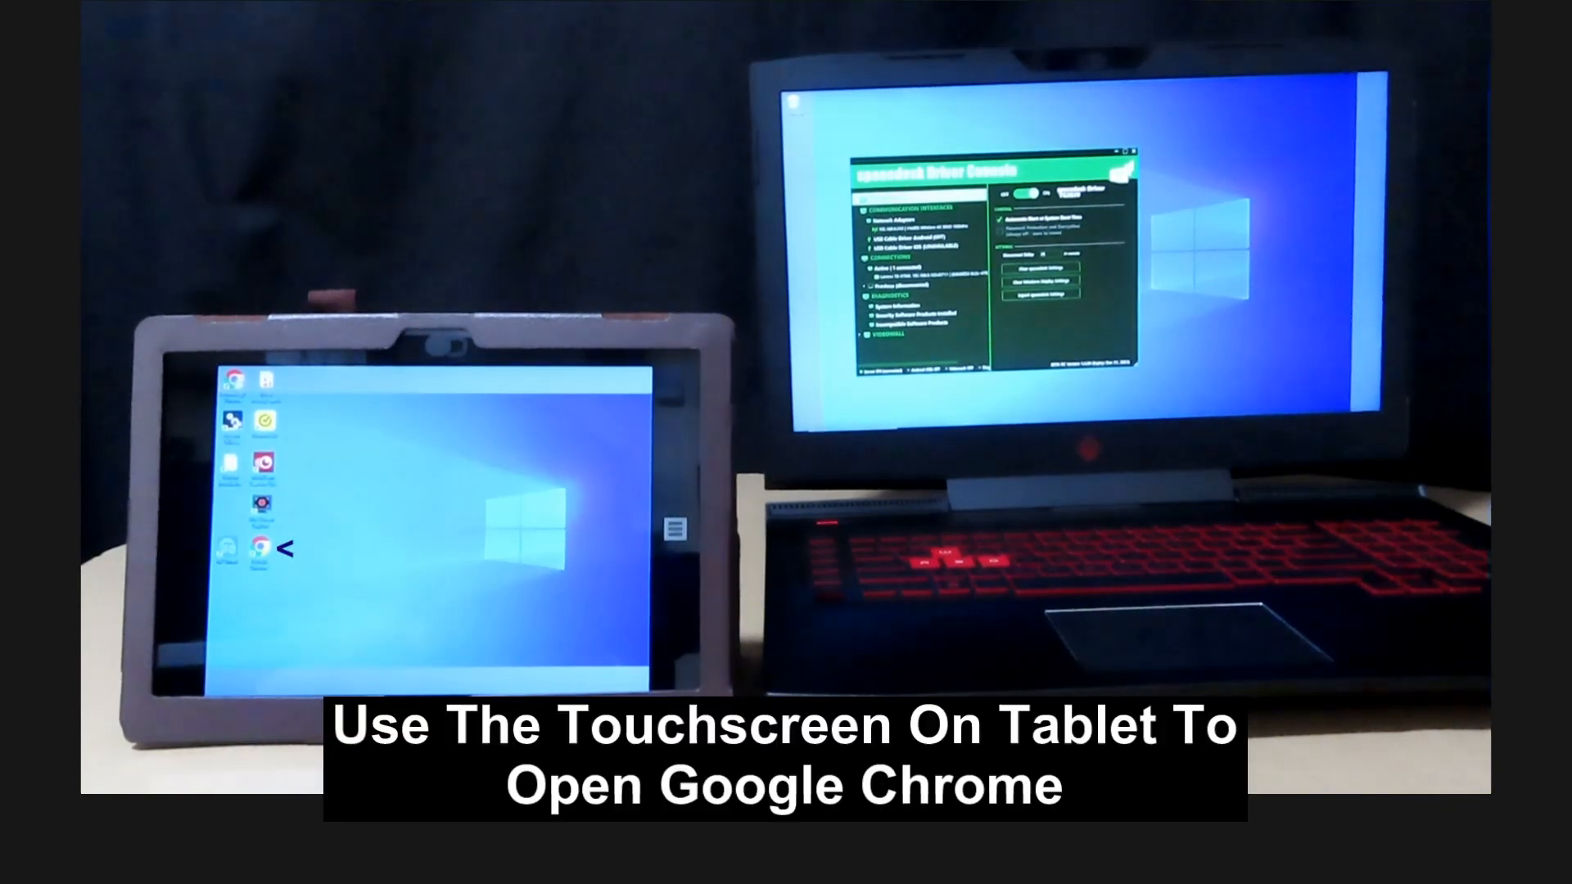
# Launch Google Chrome from the tablet's desktop and show the viewer's touchscreen and keyboard options
pyautogui.click(260, 548)
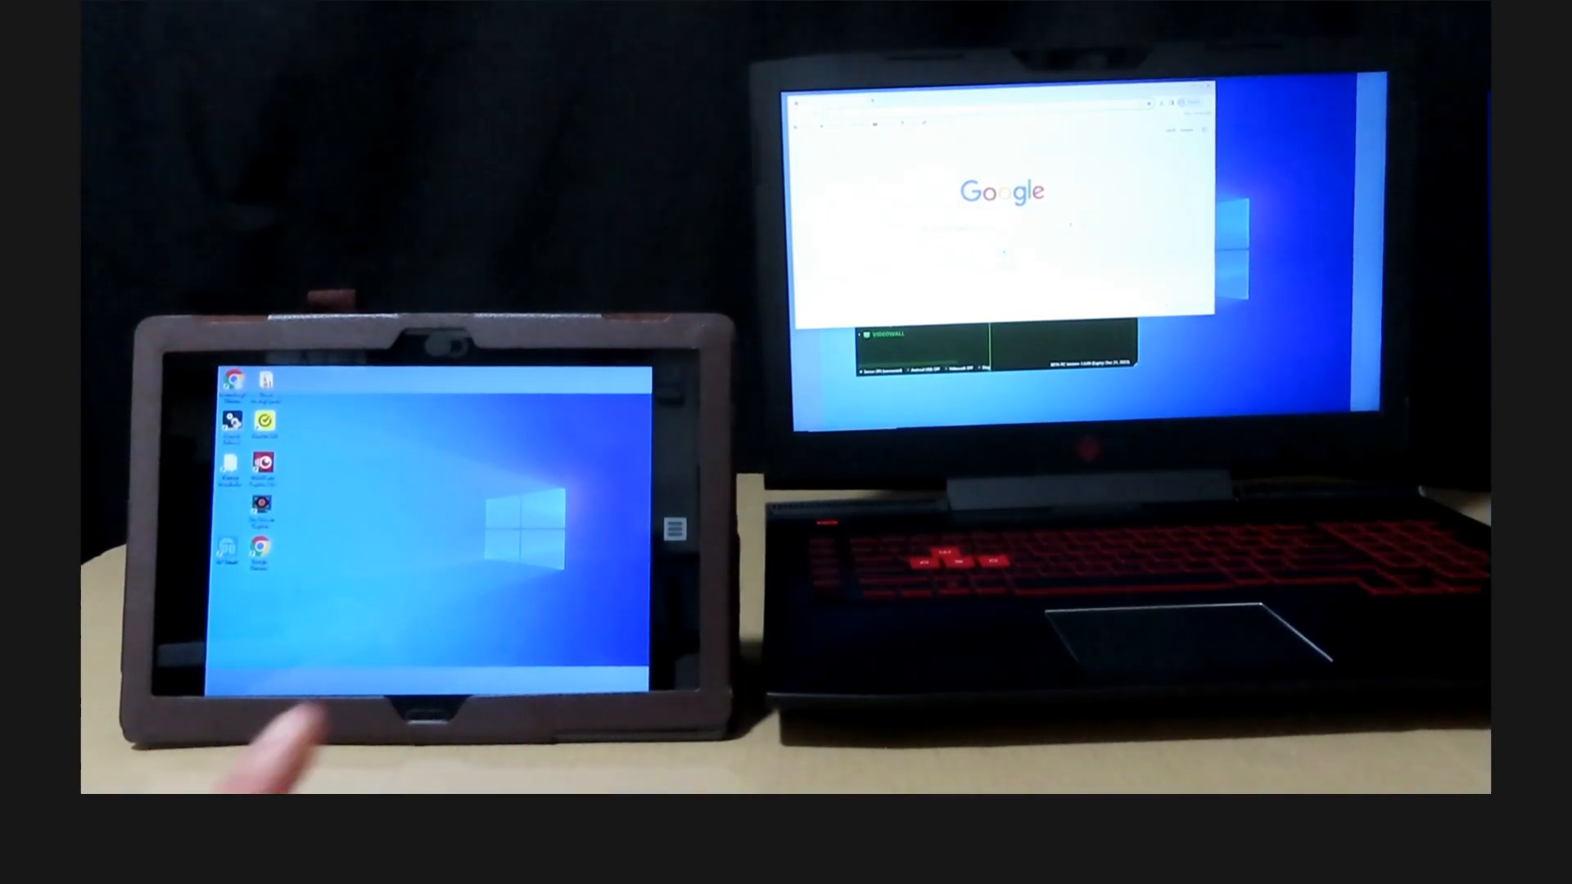
pyautogui.click(650, 521)
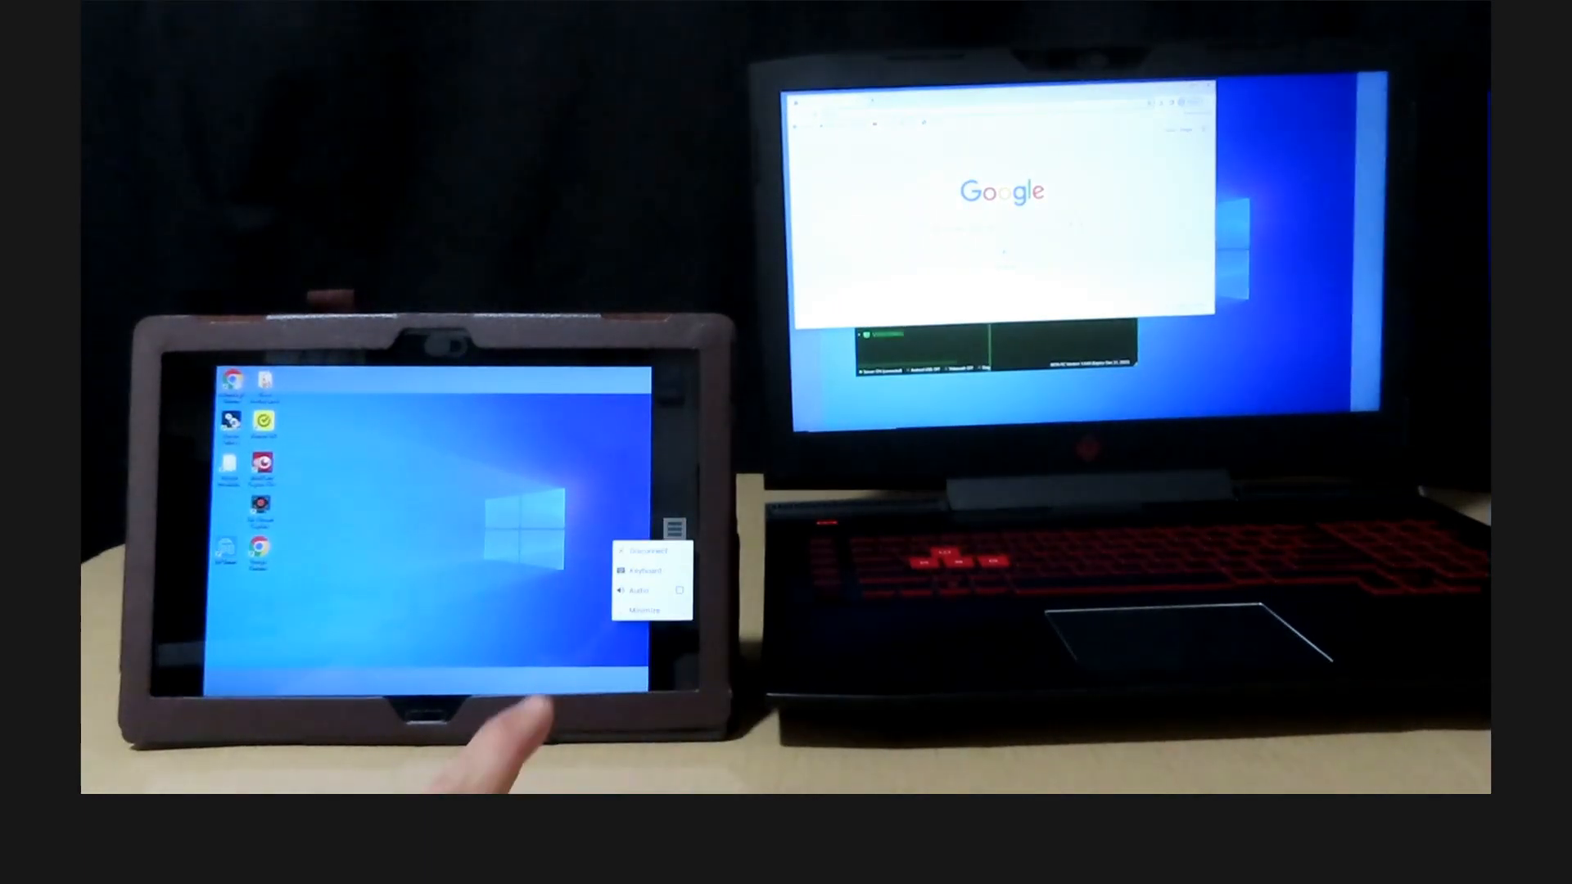